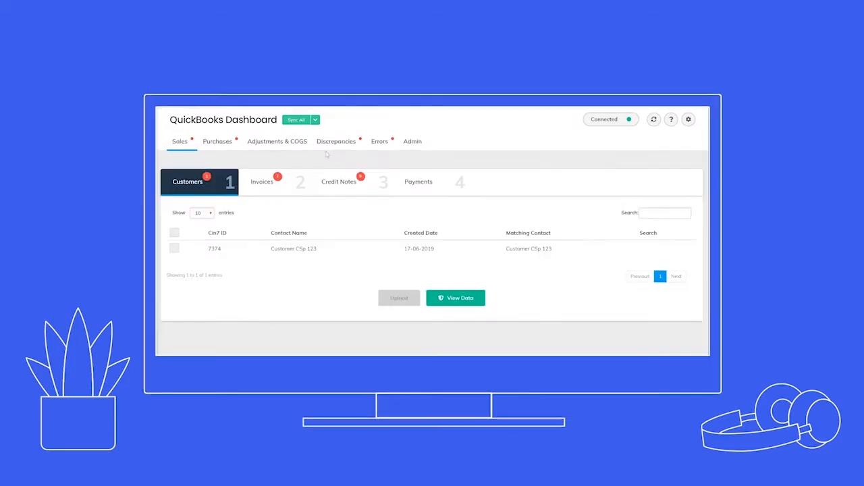
# Step: Show the Errors tab's Adjustments list with its two failed QuickBooks uploads
pyautogui.click(336, 141)
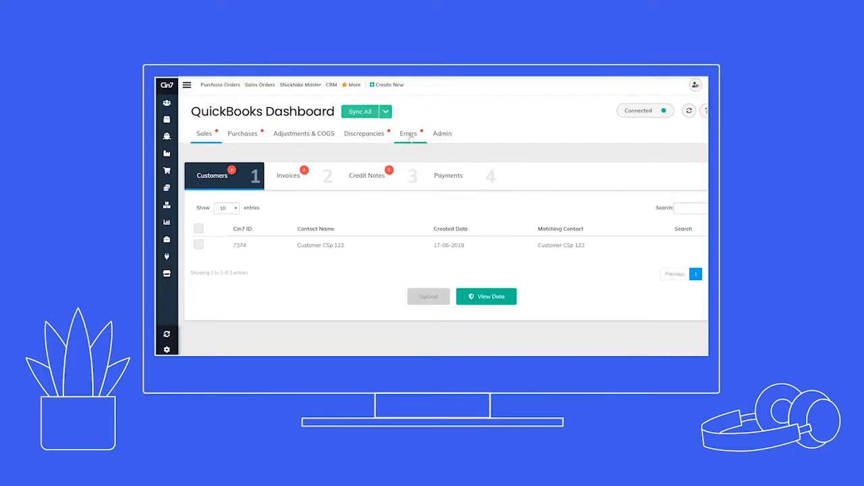
pyautogui.click(408, 133)
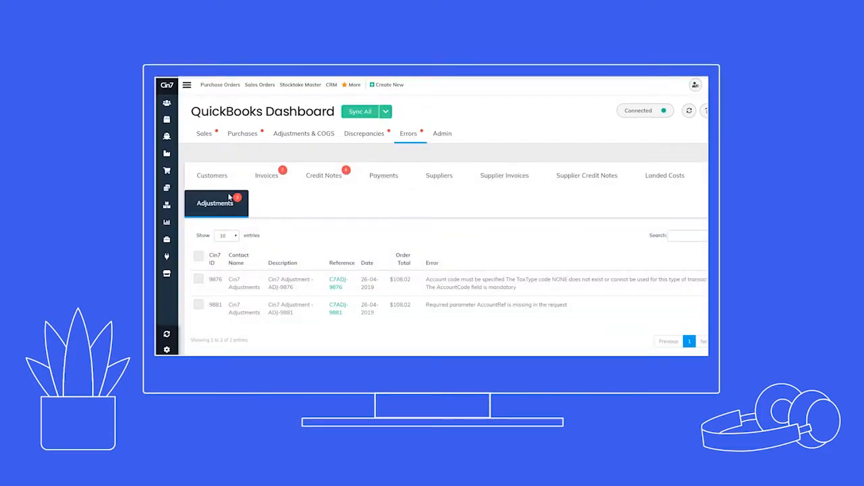